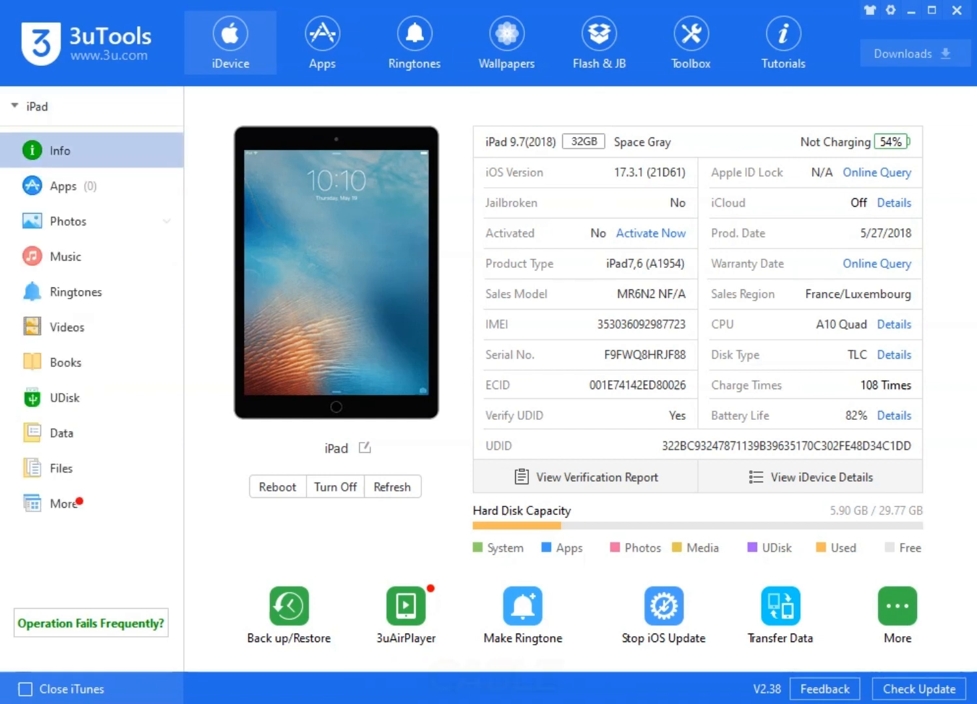
Review the iPad's iDevice Info in 3uTools, confirming iOS 17.3.1 and unactivated status
left_click(650, 232)
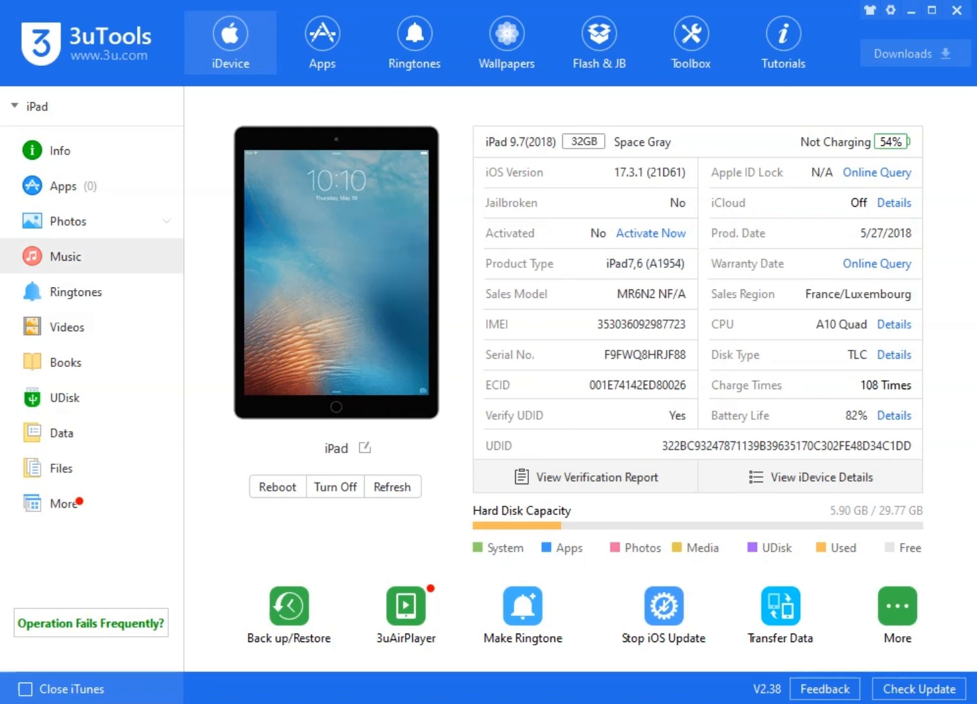
left_click(67, 222)
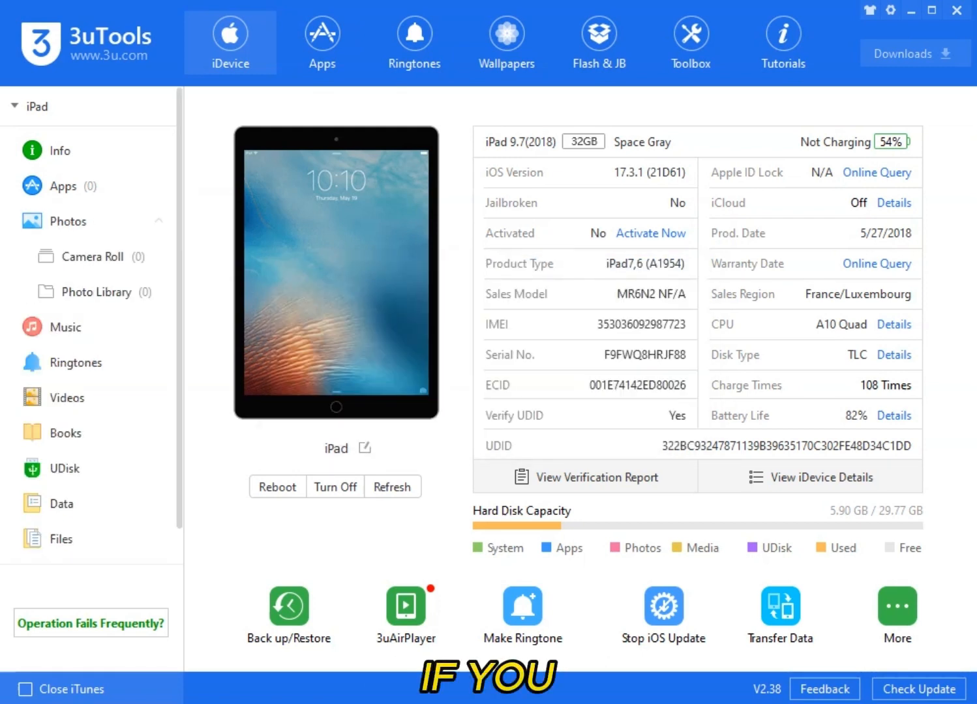
left_click(650, 232)
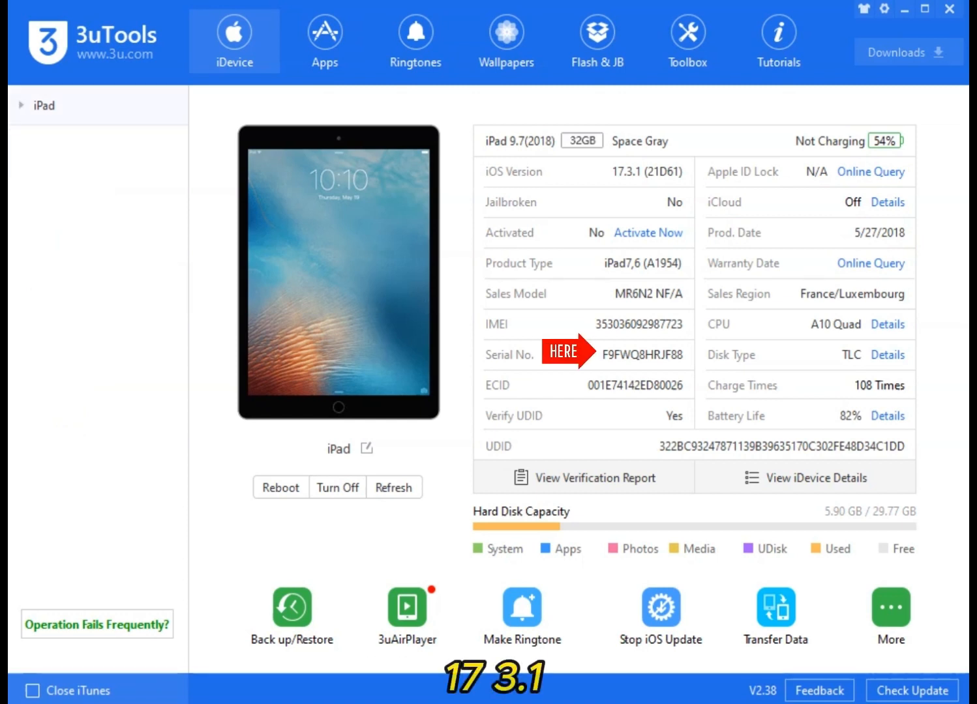
left_click(45, 105)
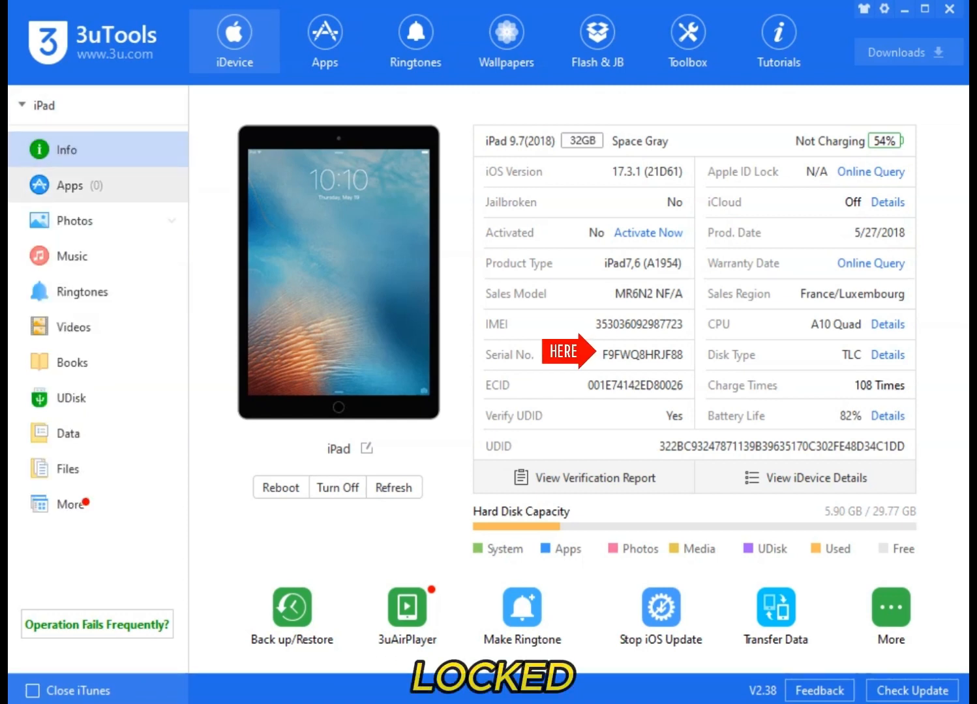
Check the Photos camera roll and dismiss the iDevice Unactivated warning
left_click(647, 232)
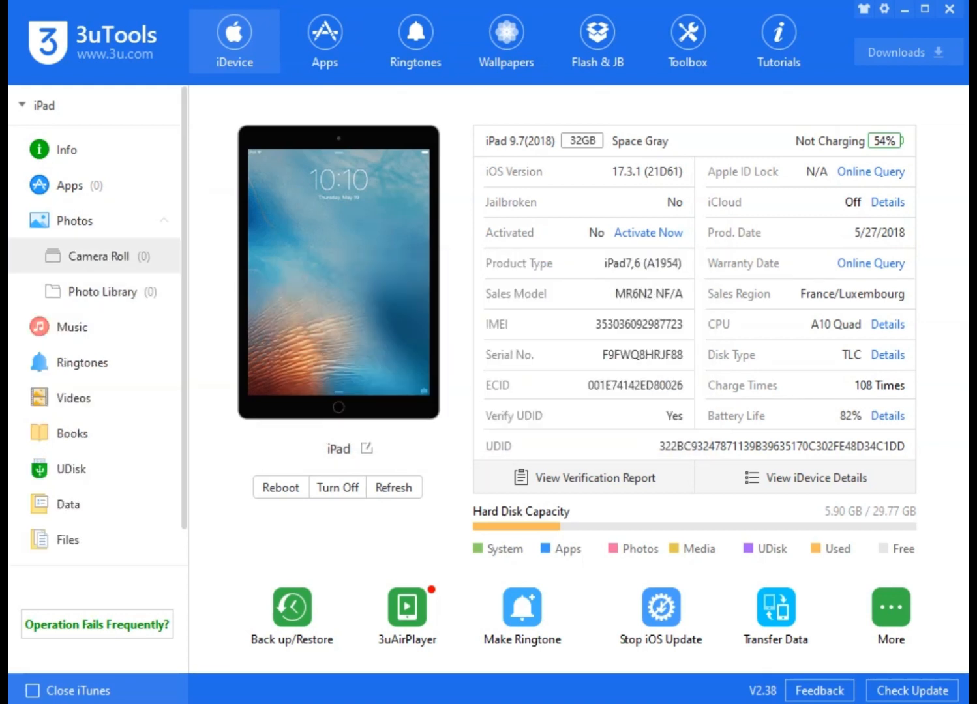
left_click(647, 233)
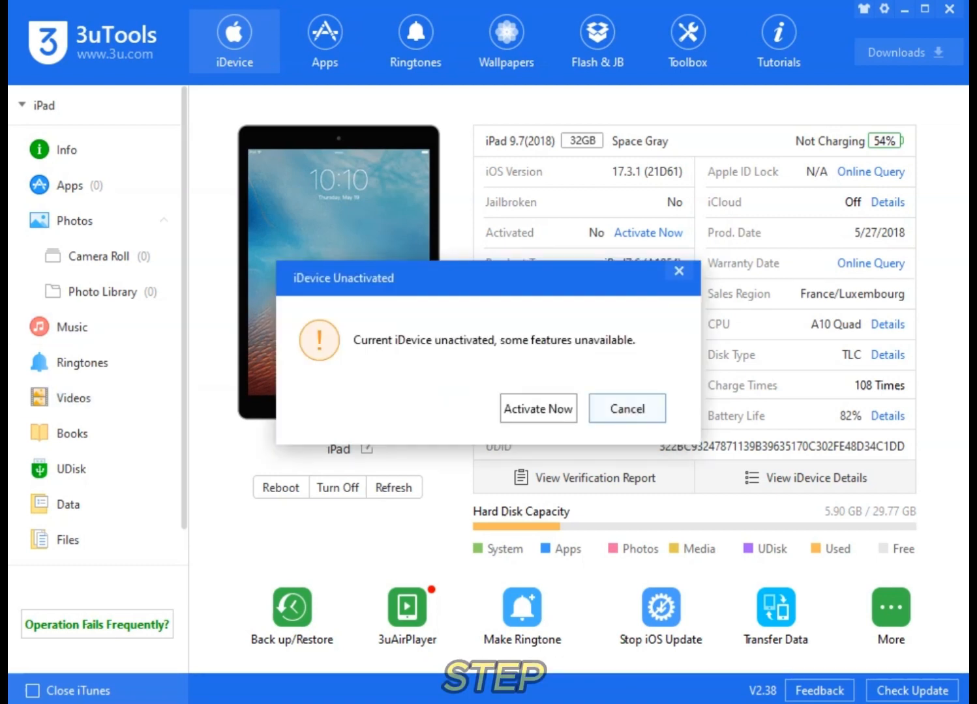
left_click(627, 409)
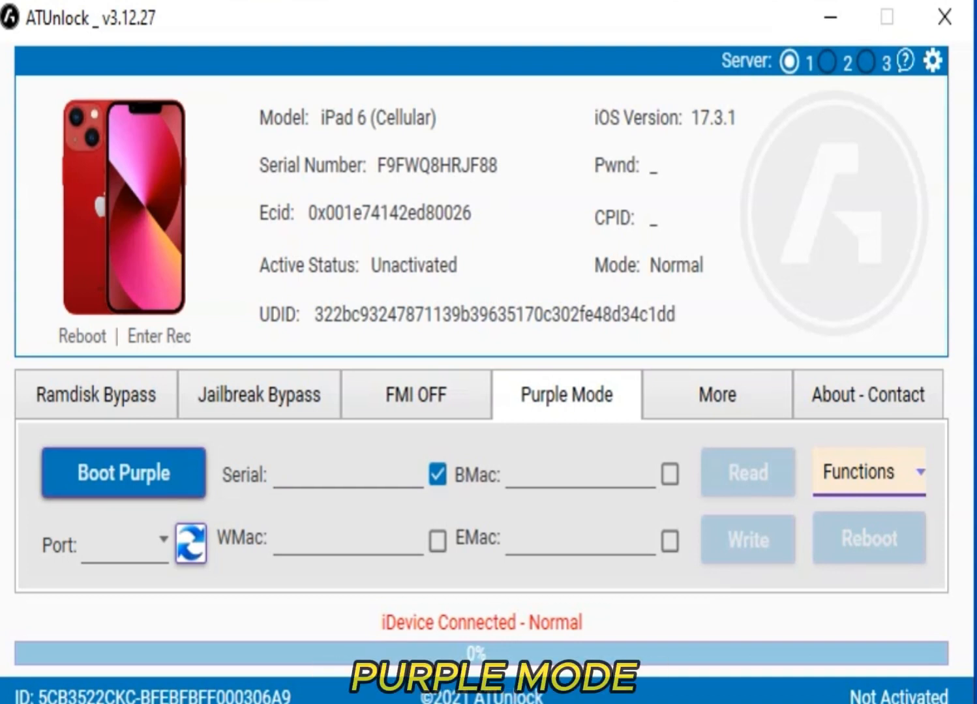
Run Boot Purple's DFU Helper and dismiss the Recovery mode error, leaving the iPad in DFU
left_click(122, 472)
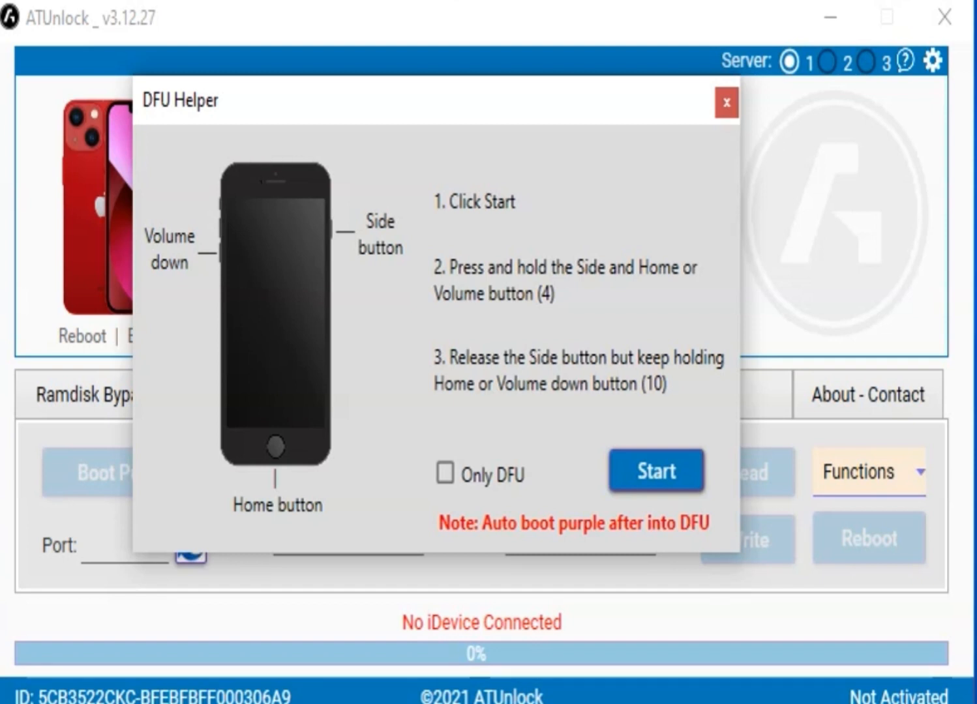
left_click(656, 470)
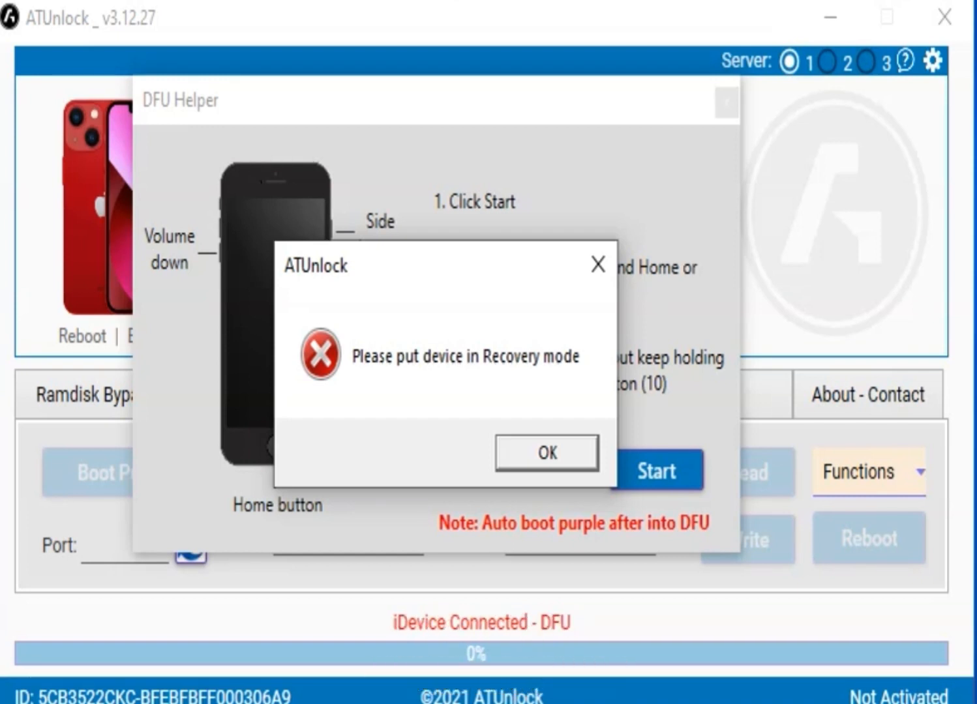
left_click(547, 451)
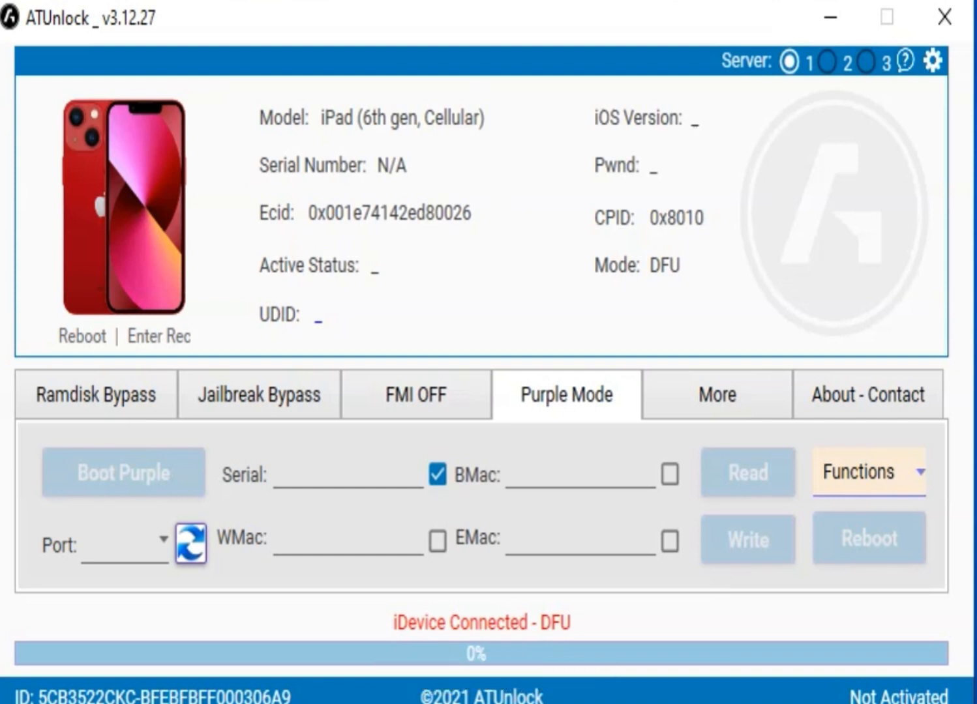
Run the Fix drivers routine to 100% success and show the Functions list
left_click(869, 472)
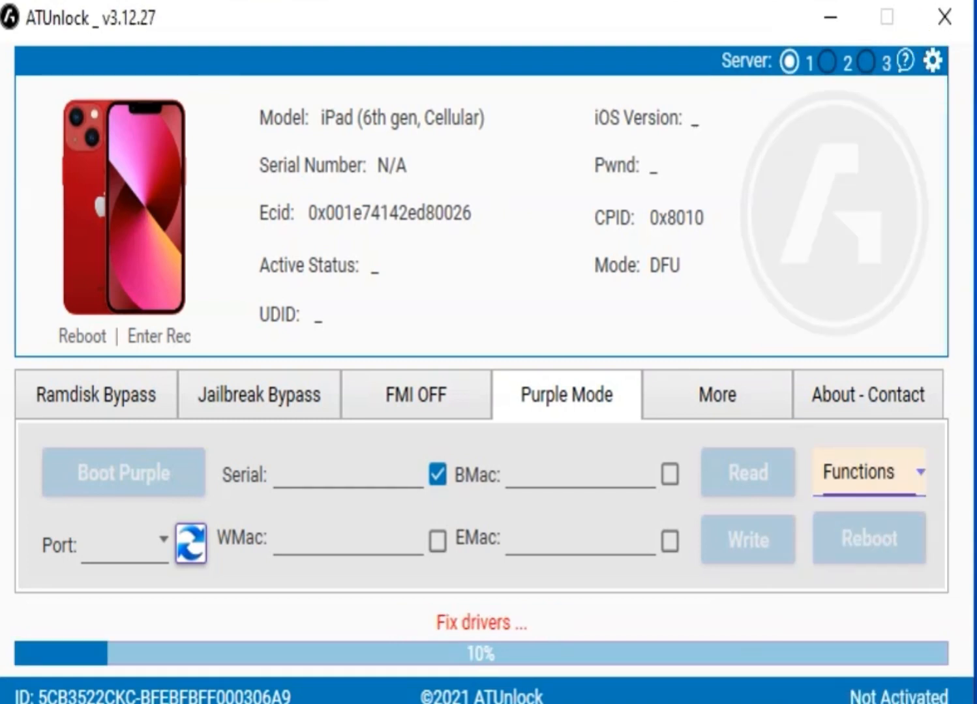
left_click(123, 472)
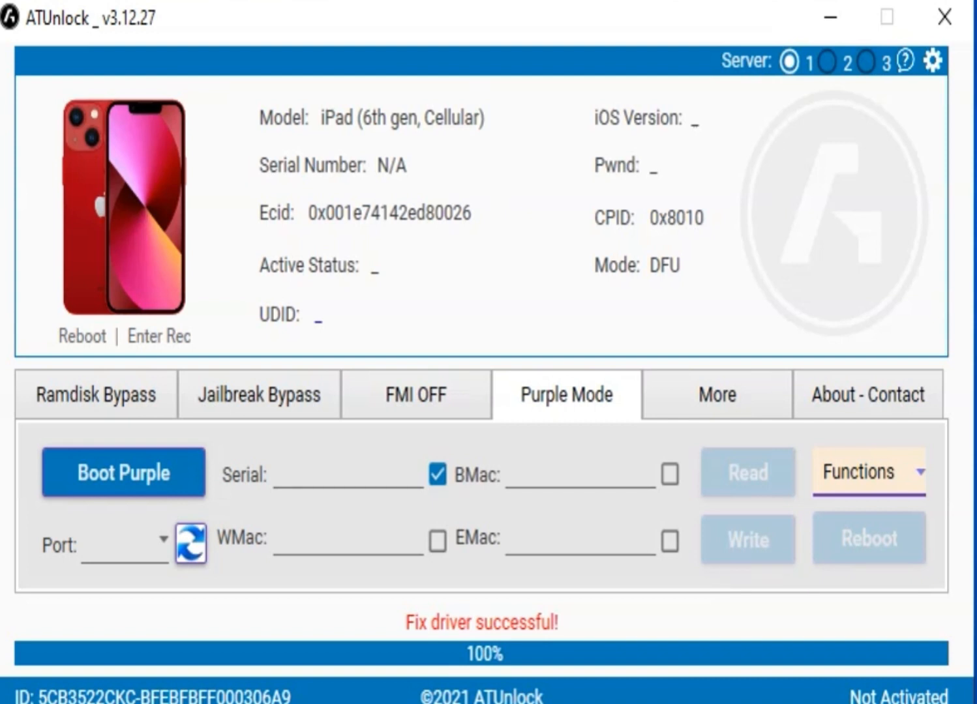
left_click(869, 472)
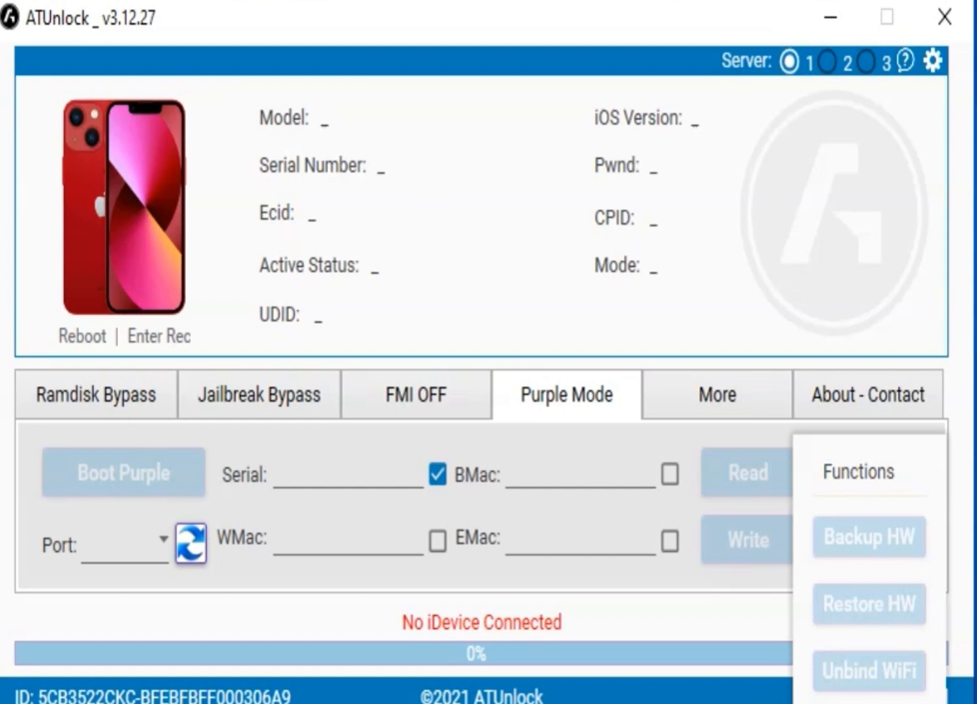
Close the Functions list and run Boot Purple, reconnecting the iPad in Recovery mode
left_click(867, 471)
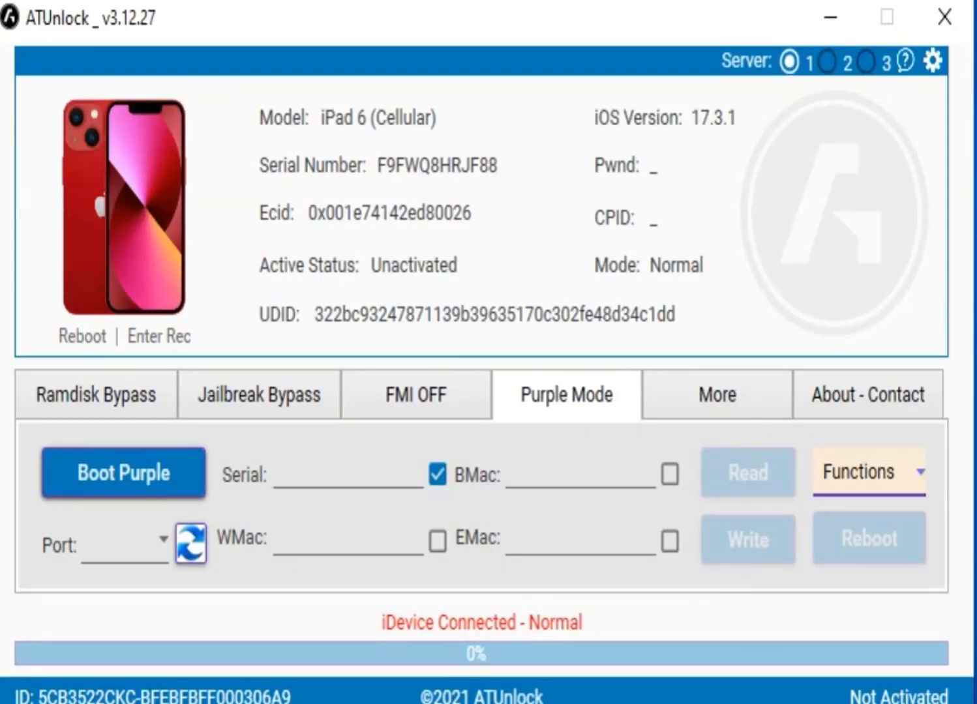
left_click(122, 472)
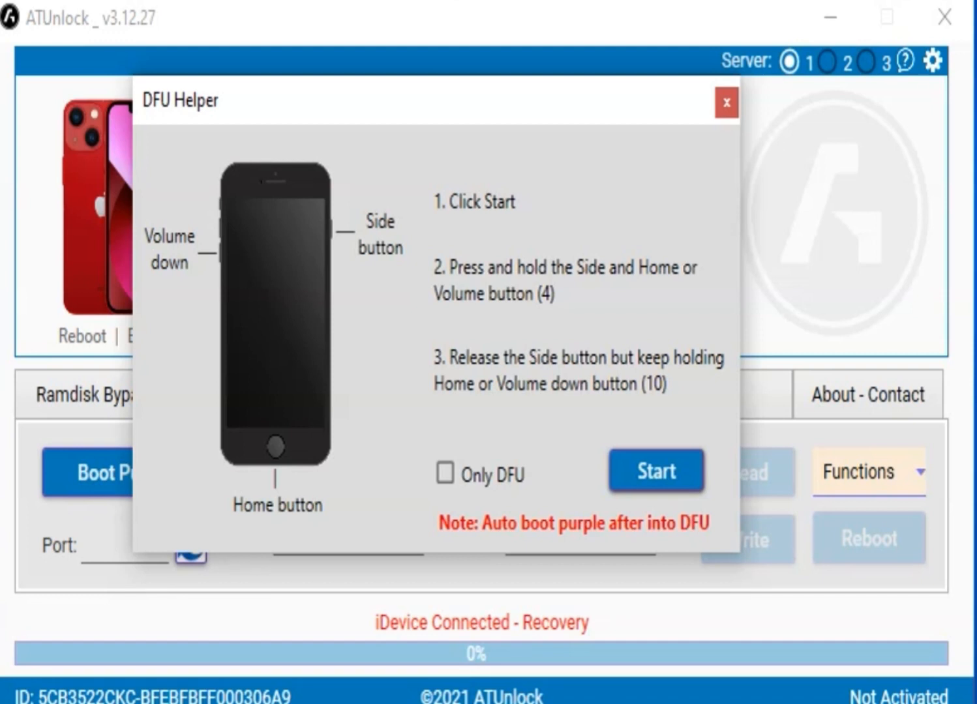
Follow the DFU Helper countdown and dismiss the Enter DFU error, landing in DFU mode
left_click(656, 470)
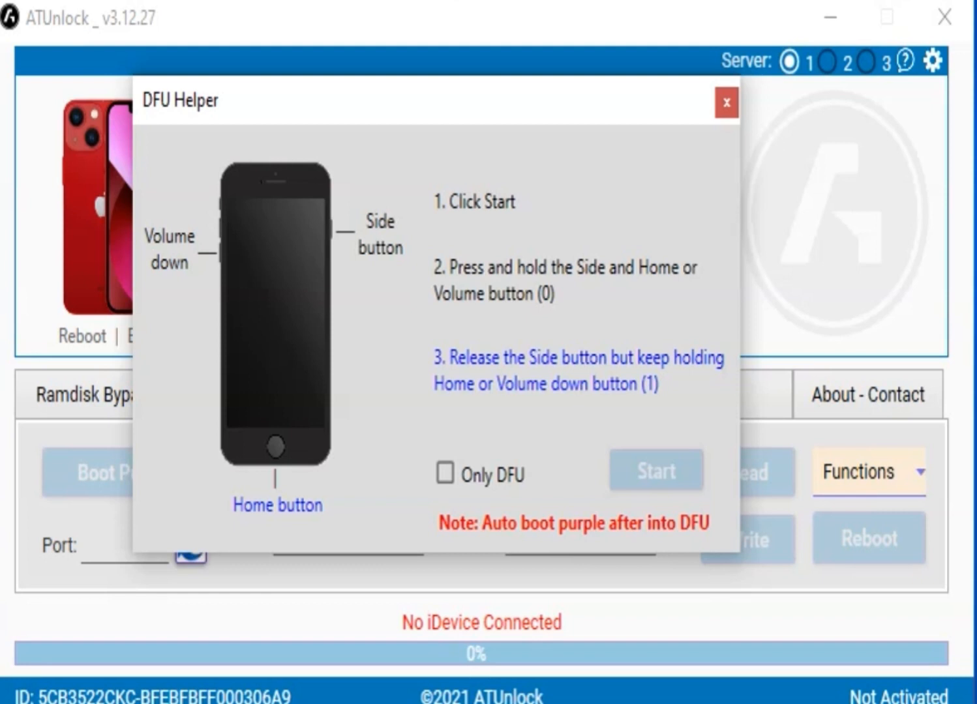
left_click(655, 470)
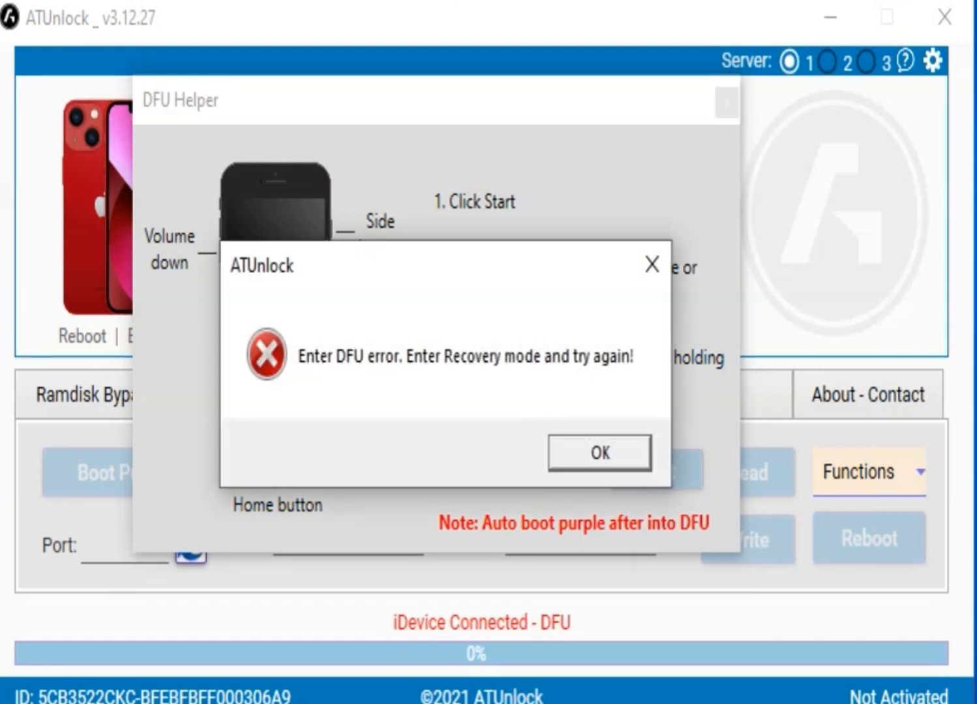
left_click(597, 452)
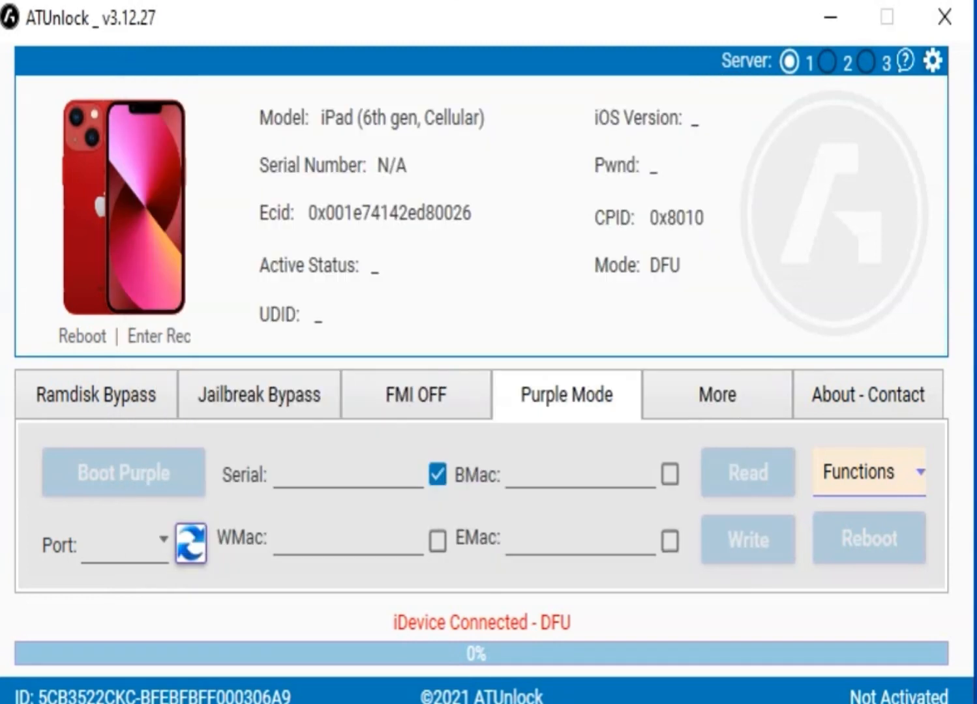
Run Boot Purple so Fix drivers succeeds and gaster pwns the iPad into PwnDFU
left_click(934, 62)
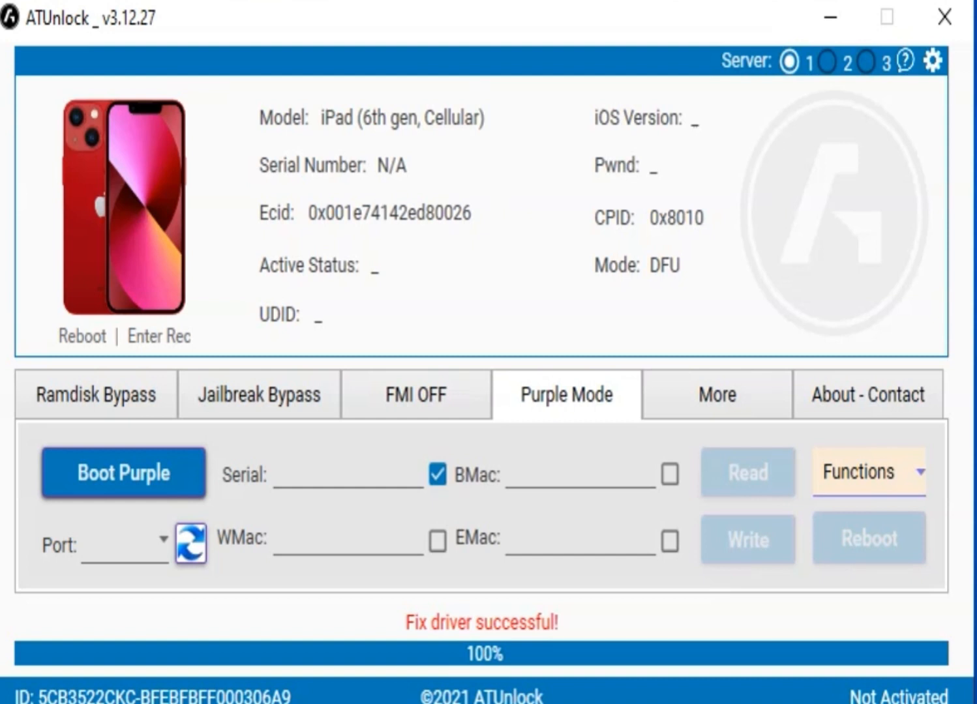
left_click(123, 474)
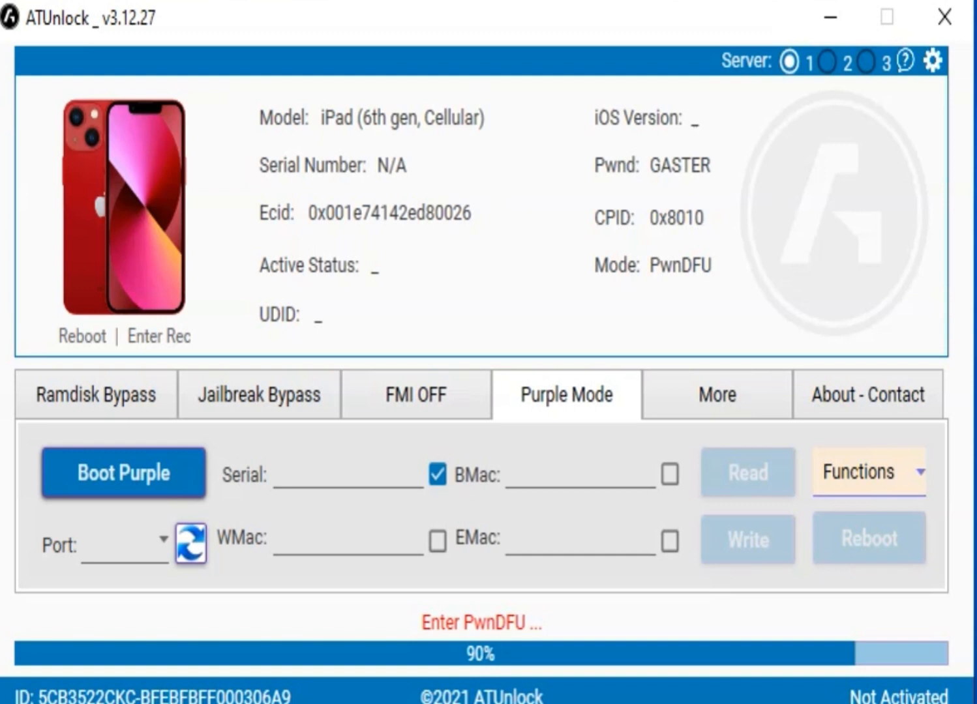
Accept the automatic serial change for Hello bypass and let the purple boot proceed
left_click(122, 472)
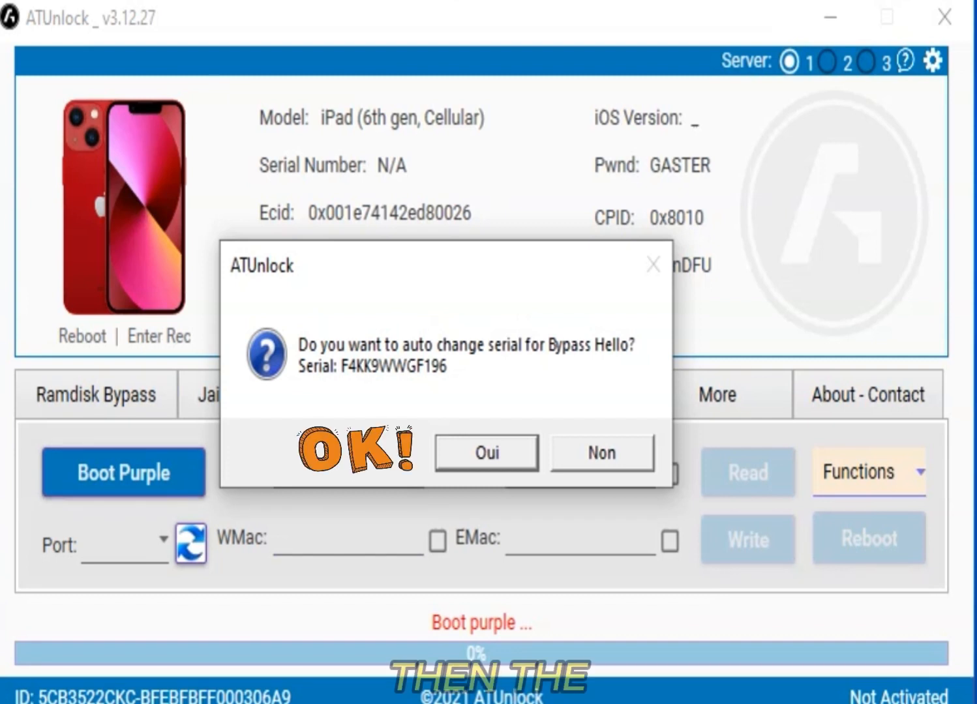
left_click(486, 451)
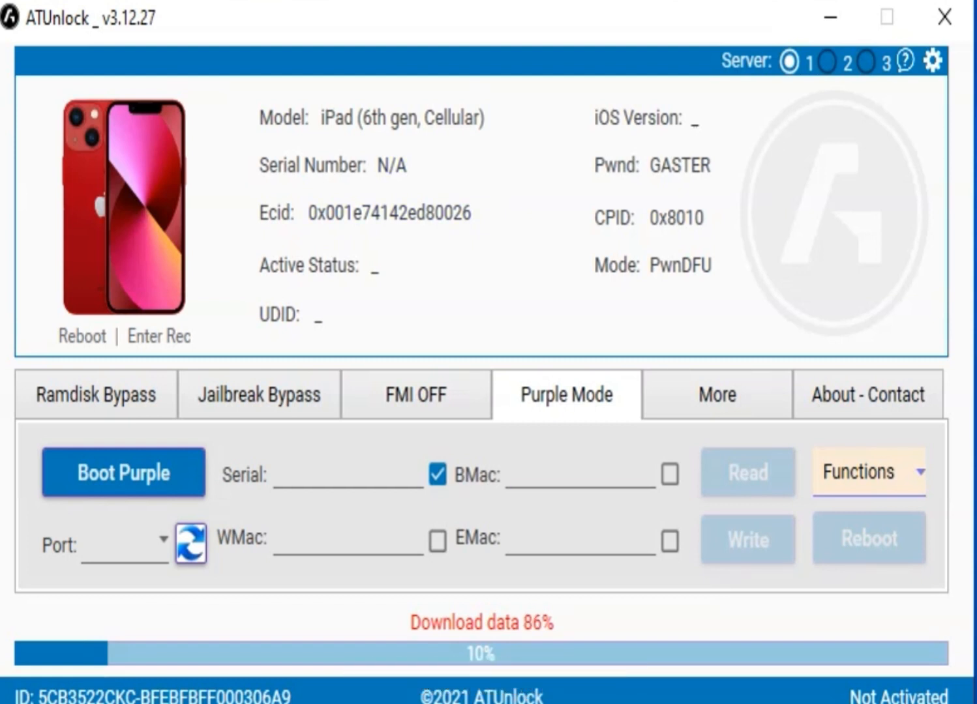
left_click(123, 472)
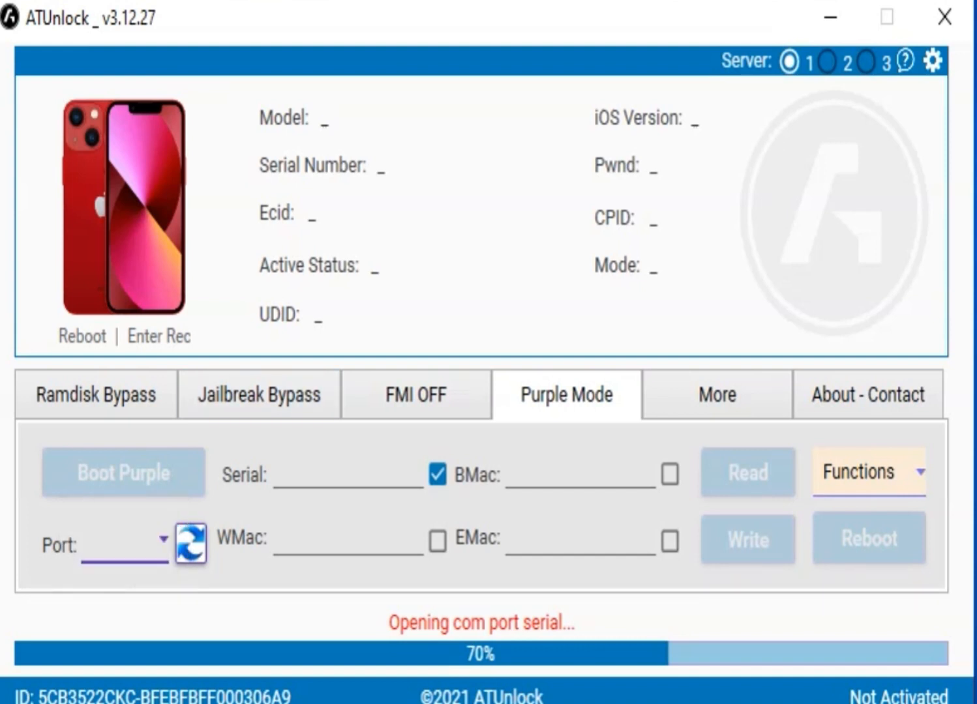
left_click(190, 543)
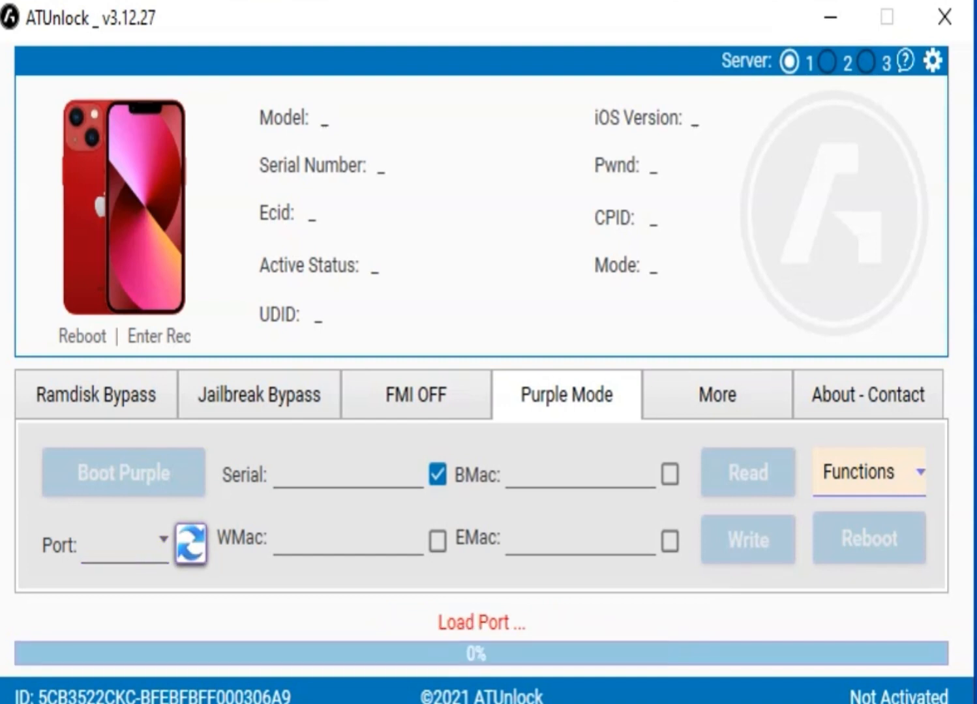
left_click(190, 543)
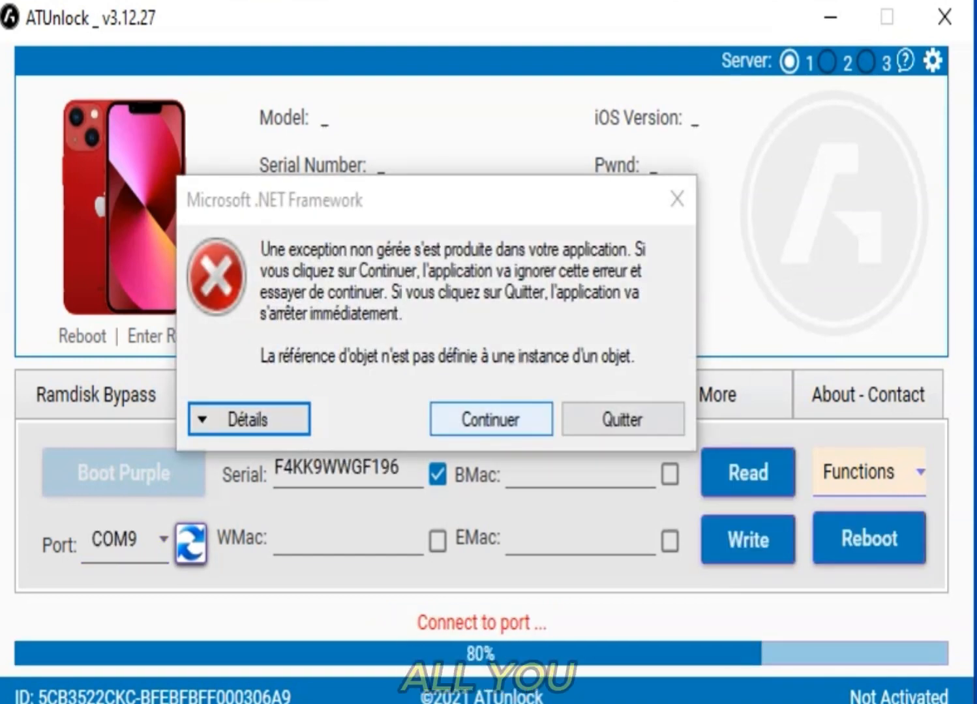
left_click(491, 419)
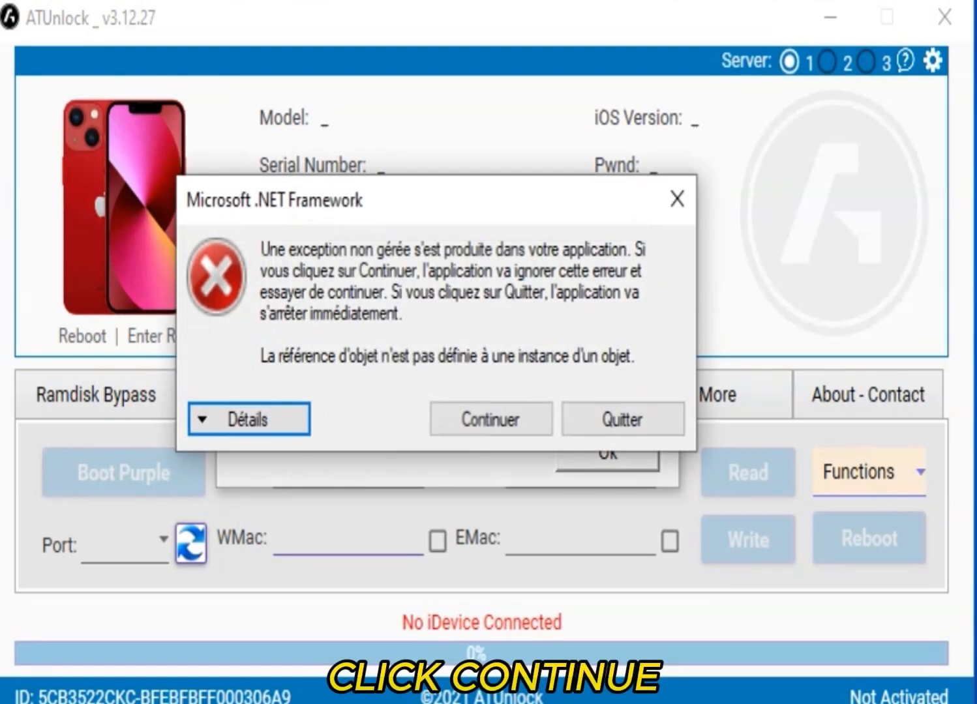
left_click(490, 419)
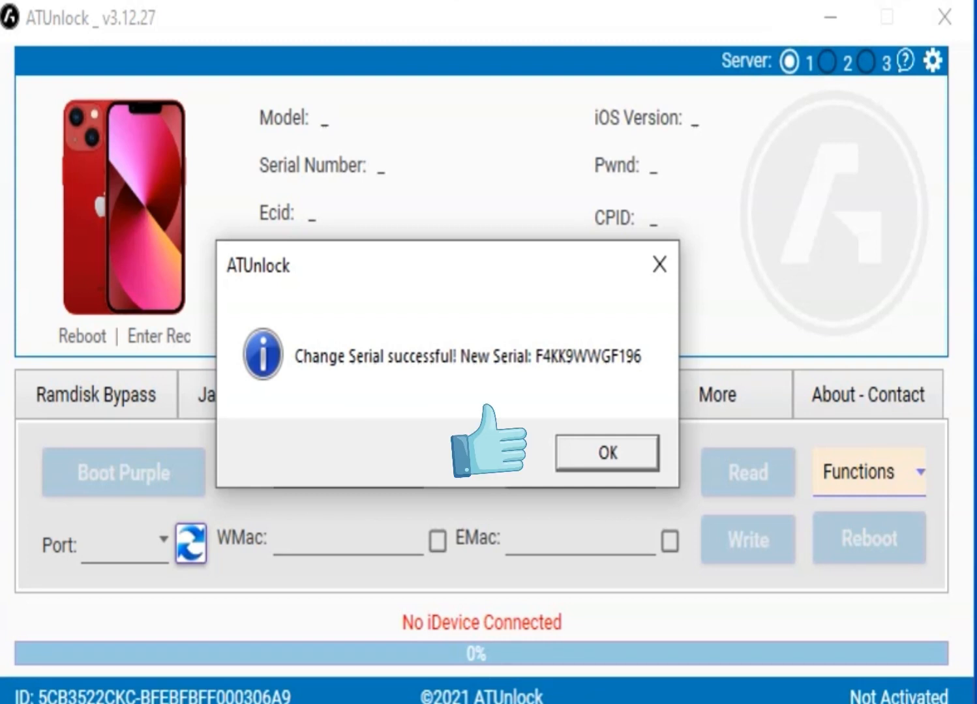
left_click(606, 452)
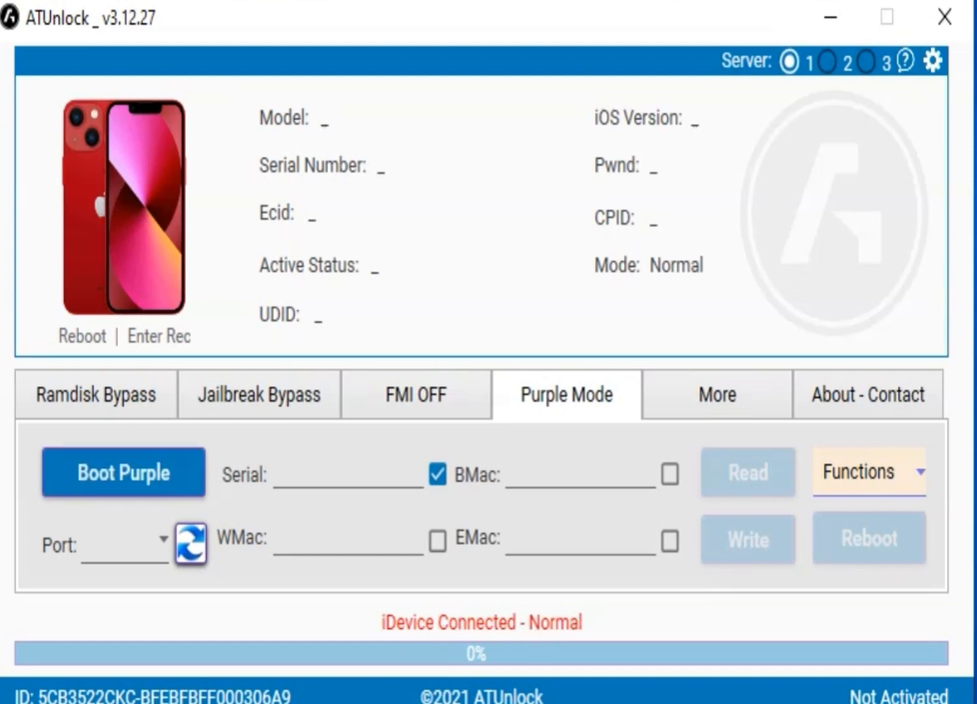
left_click(123, 472)
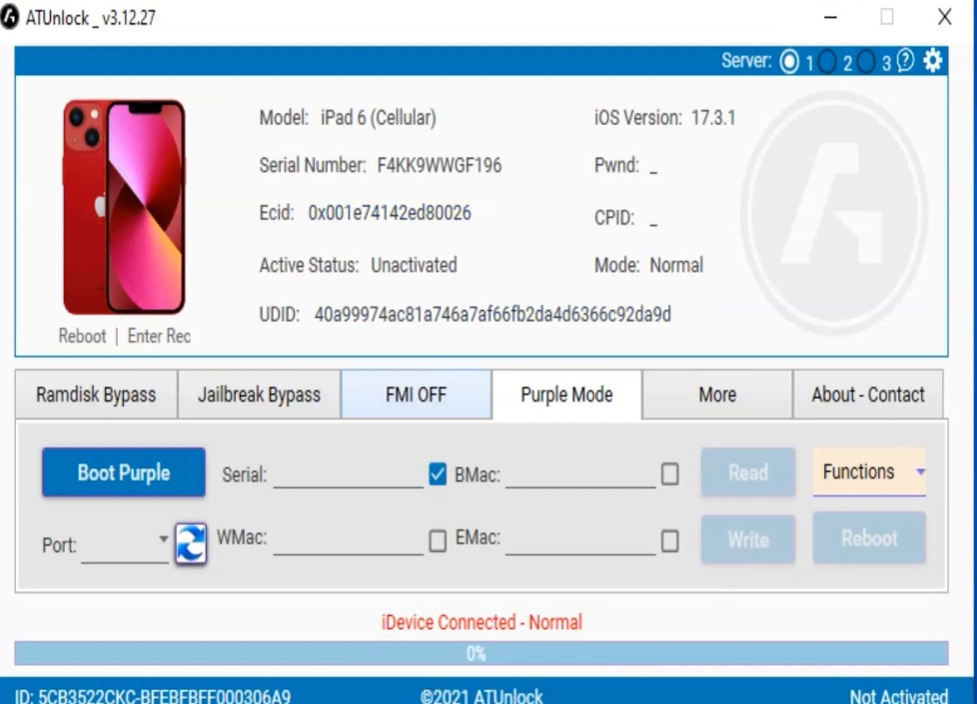
left_click(258, 394)
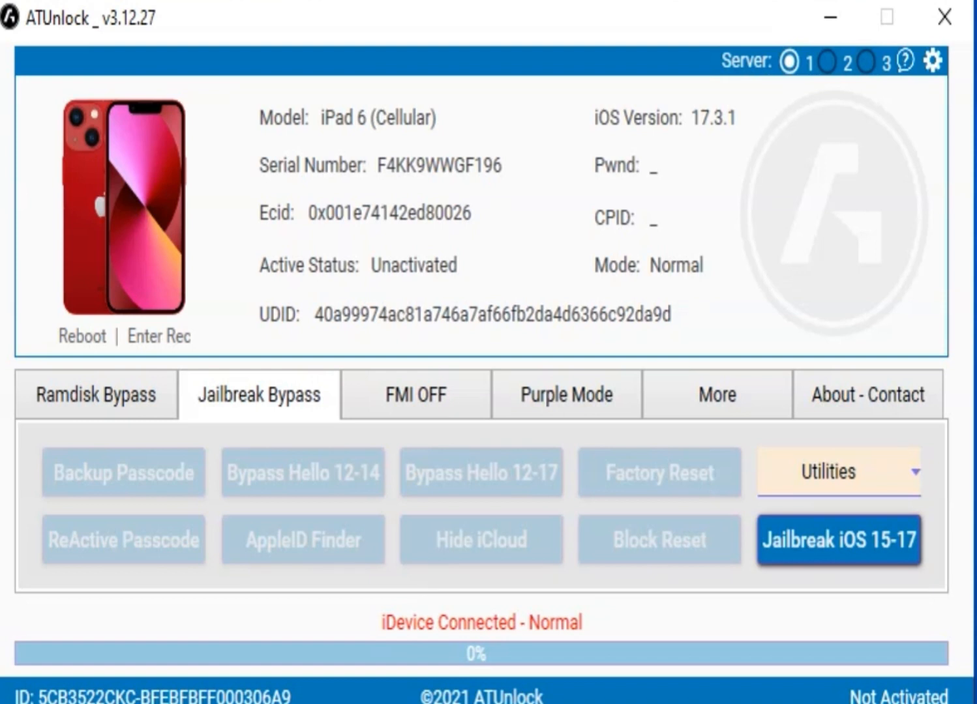
Start Jailbreak iOS 15-17 and begin the DFU Helper button-hold procedure
left_click(837, 540)
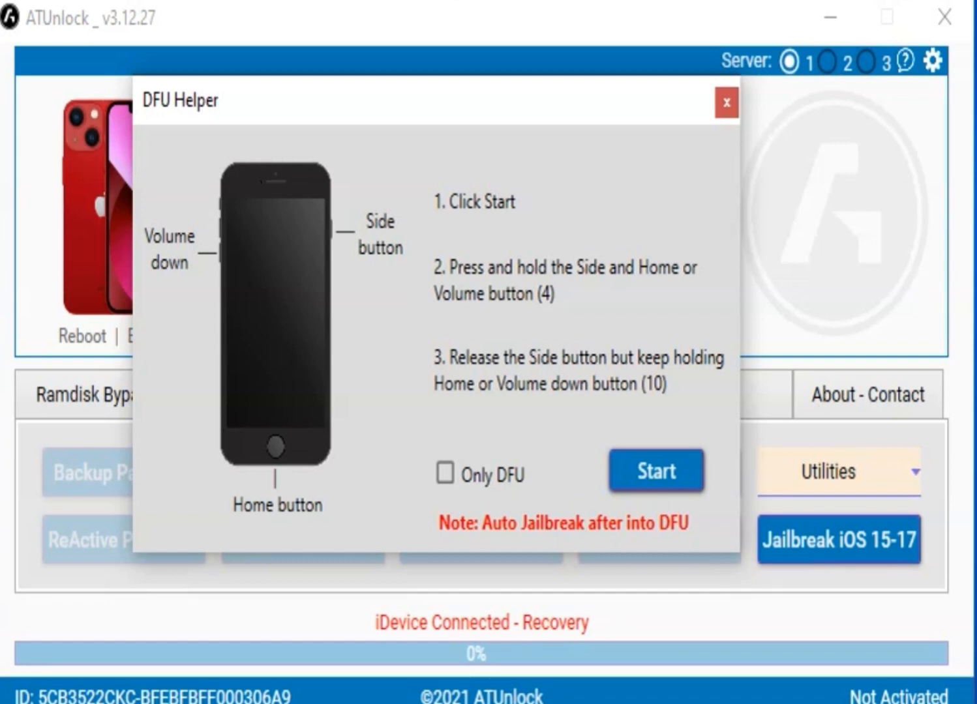
left_click(657, 470)
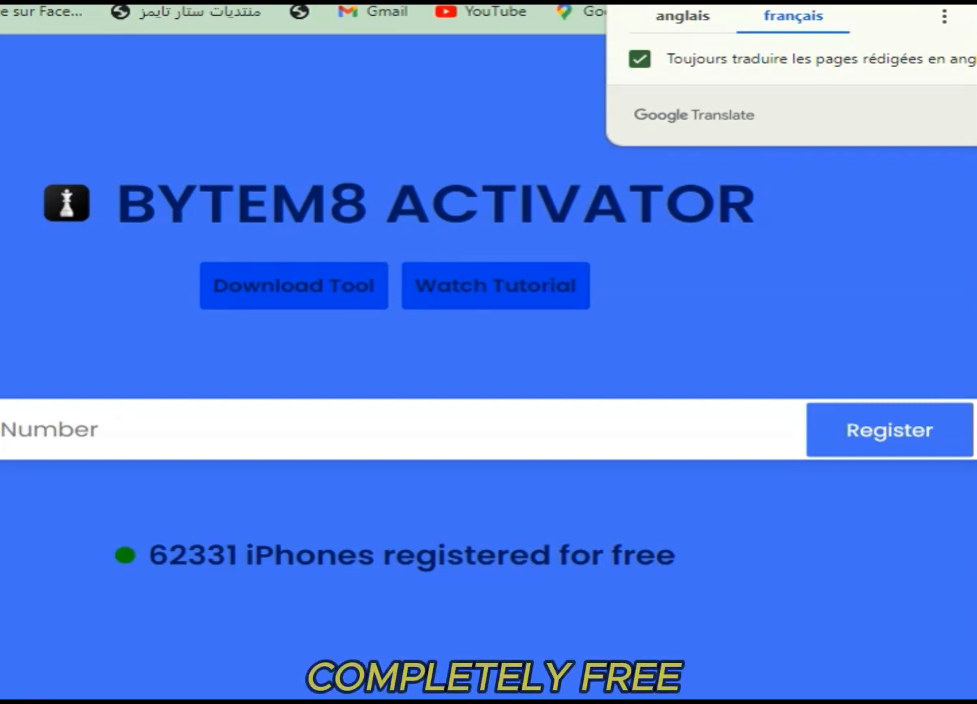
left_click(791, 15)
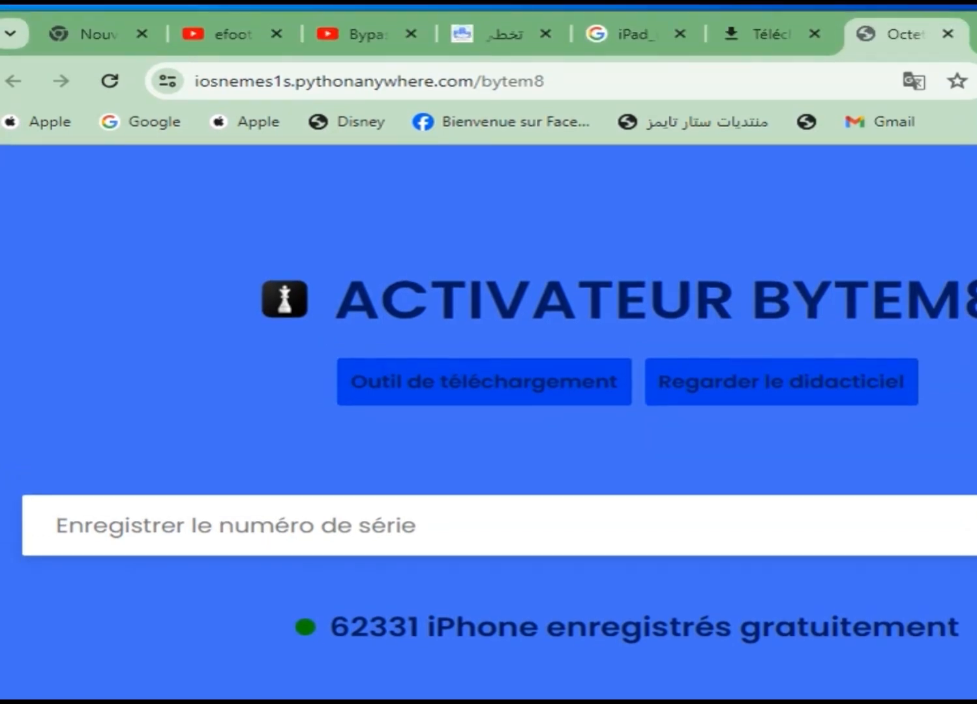
left_click(261, 526)
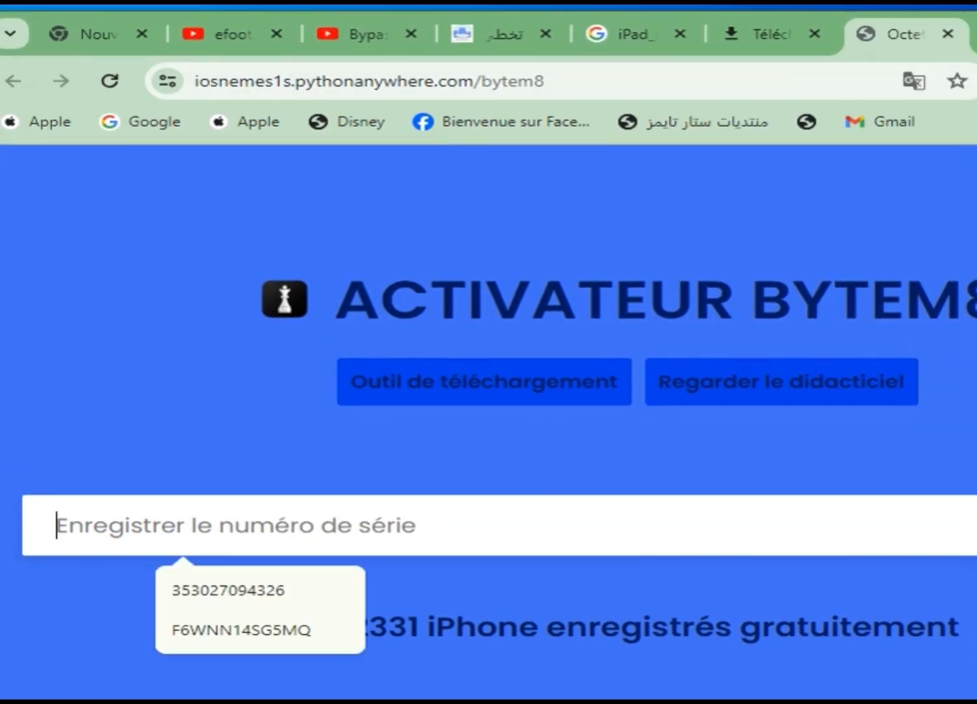
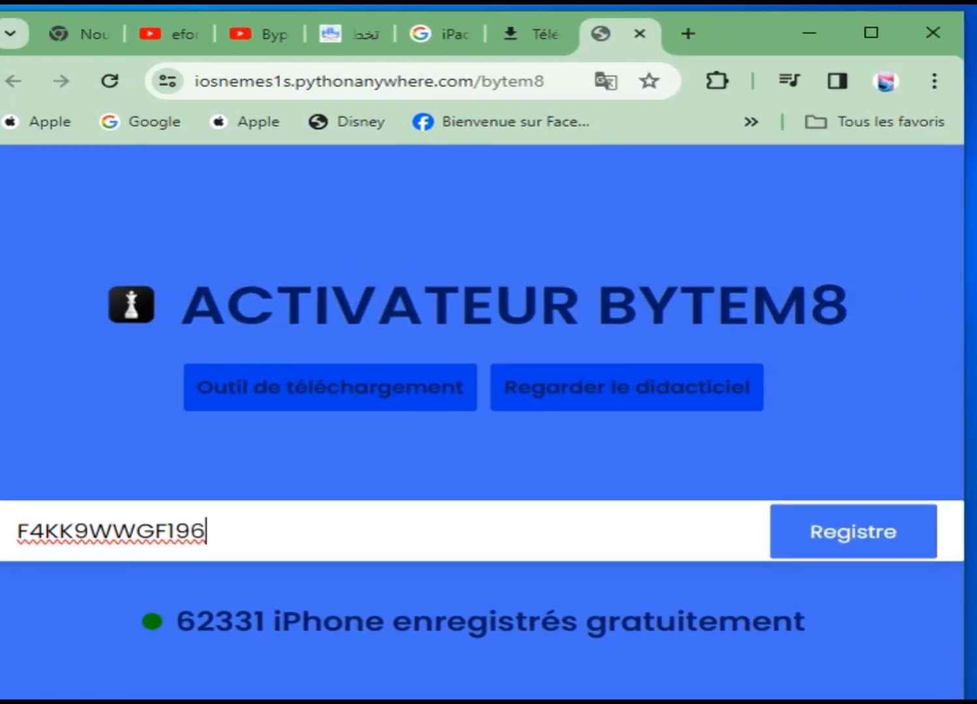
left_click(852, 532)
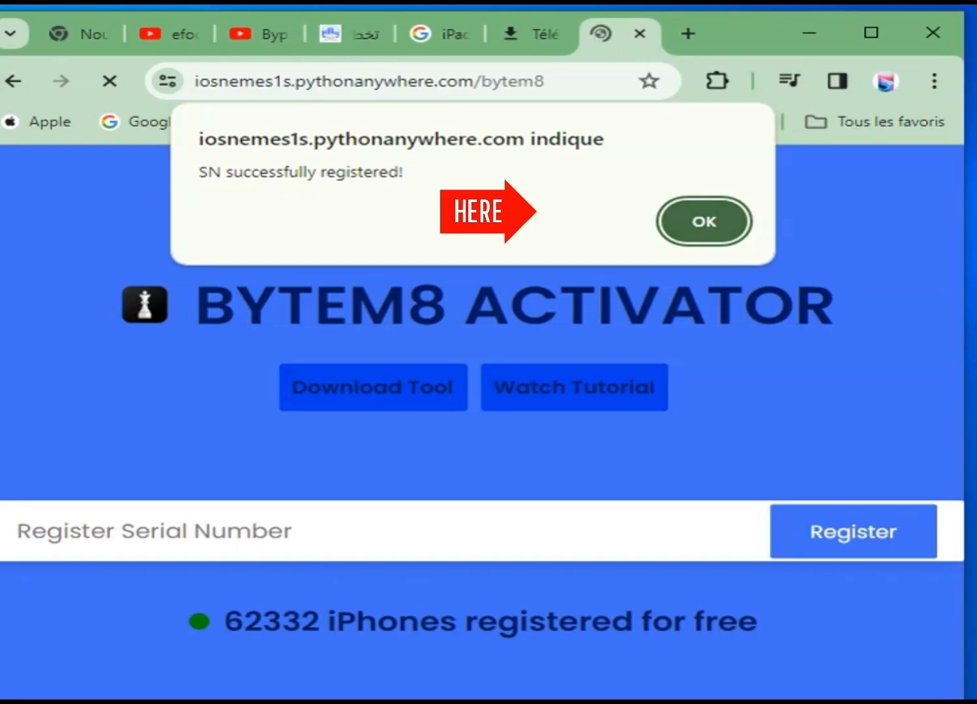
left_click(703, 222)
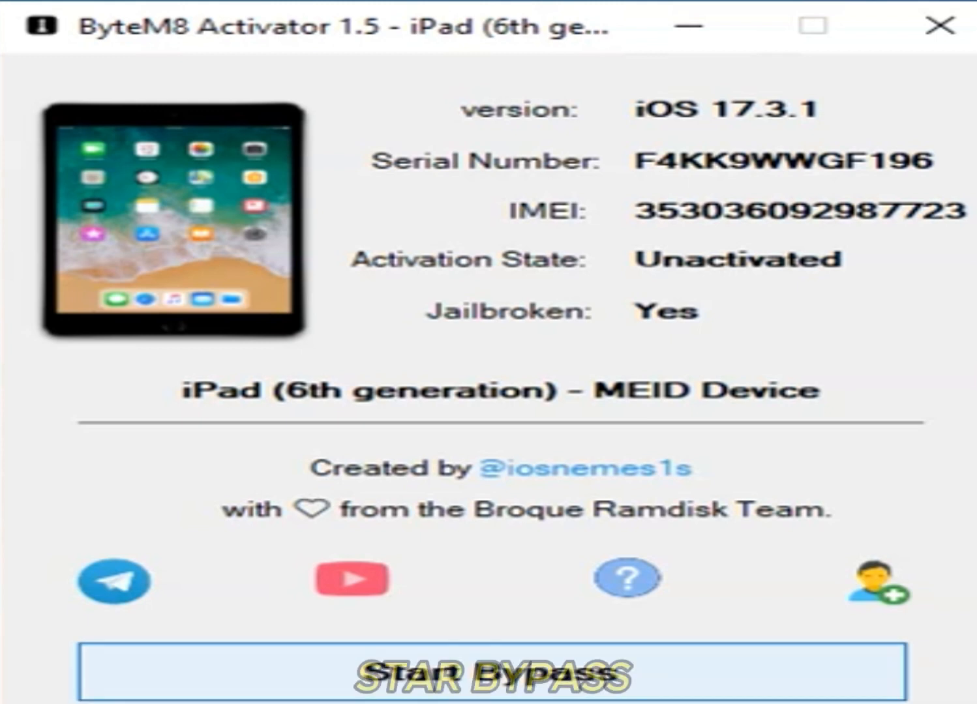
Start the bypass and acknowledge the 'Bypass successful' message
left_click(488, 672)
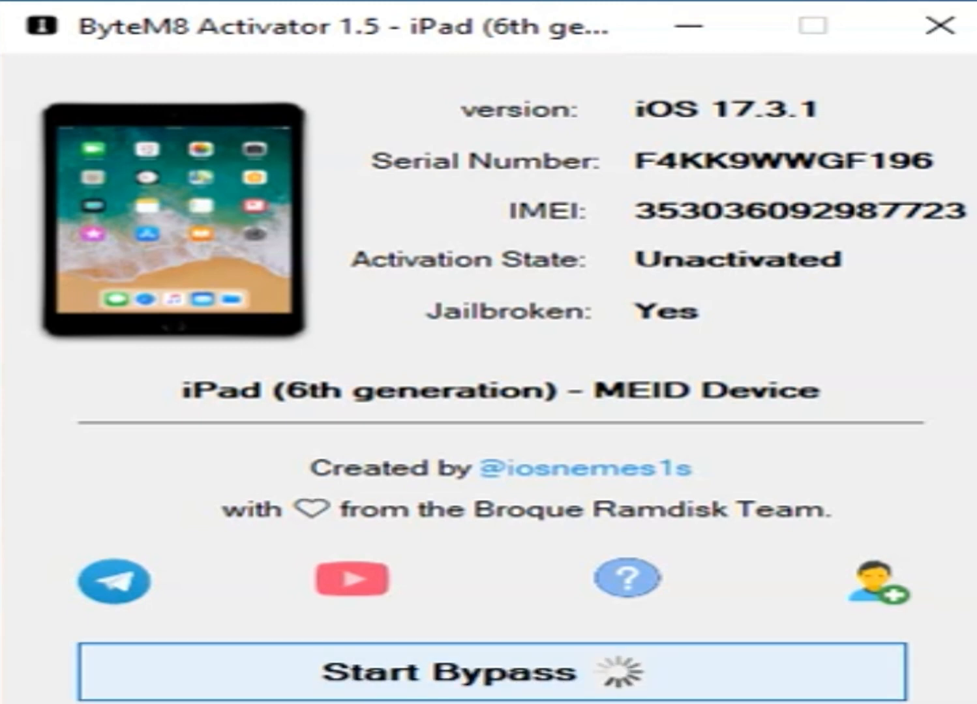
left_click(488, 673)
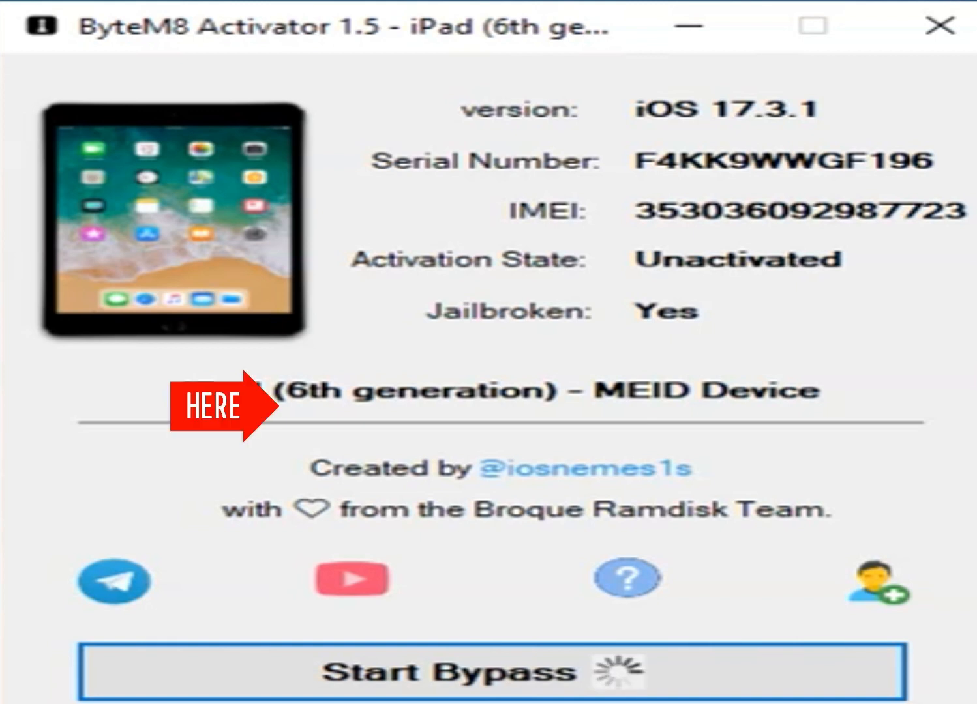
left_click(488, 676)
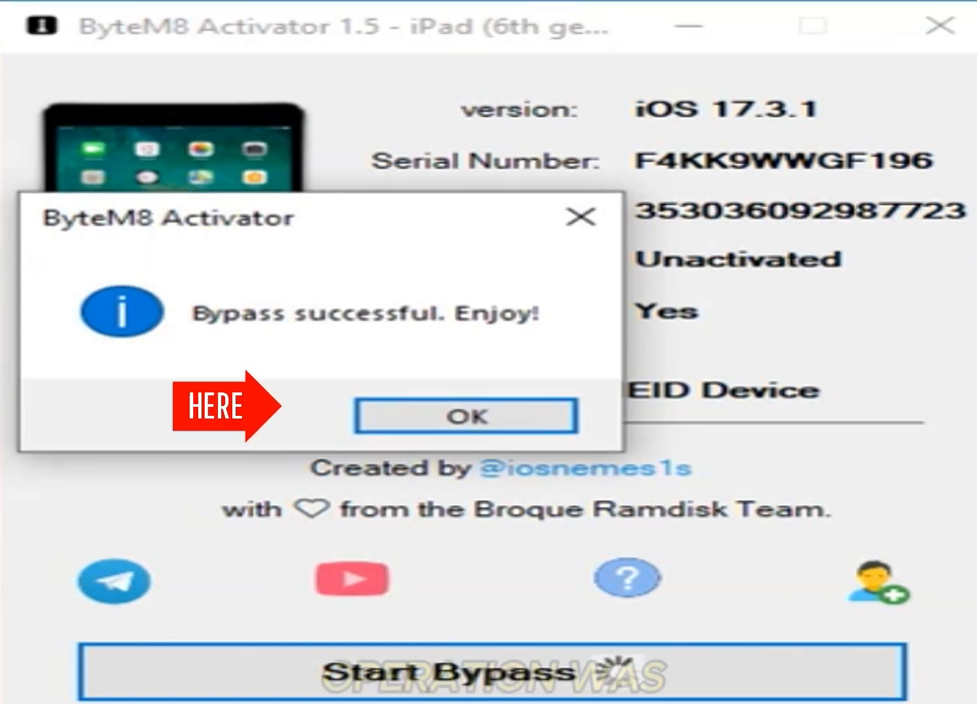
left_click(464, 416)
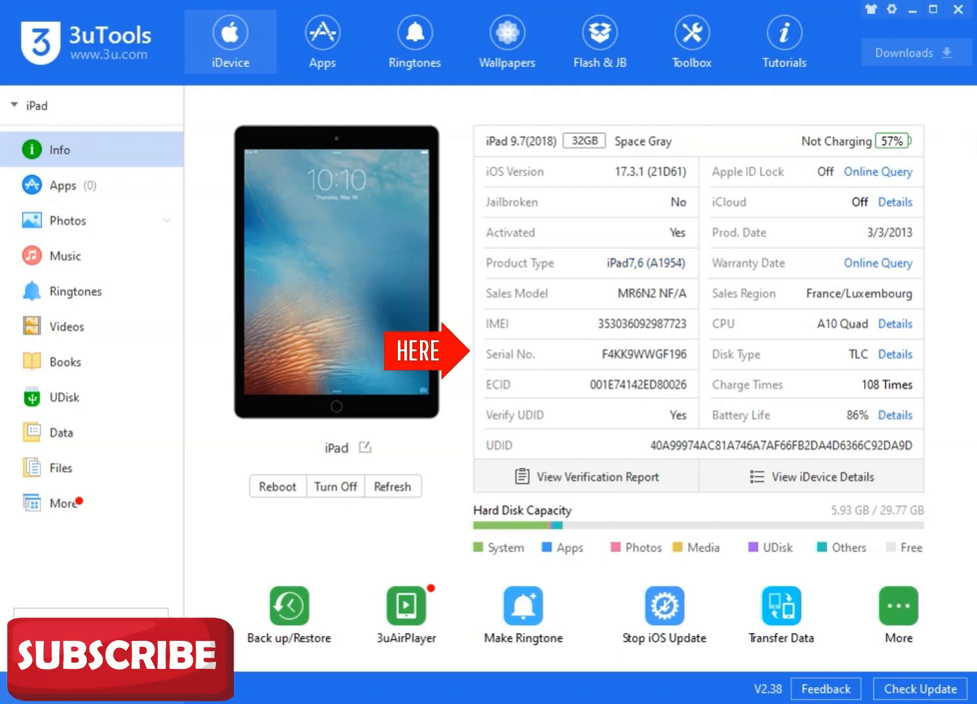
left_click(63, 185)
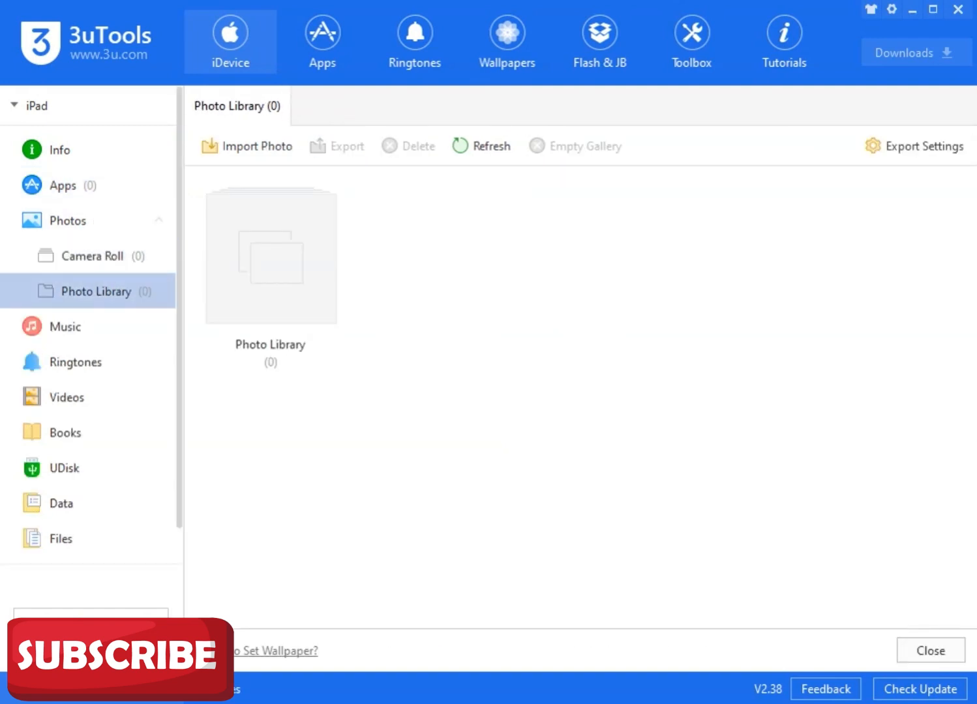
left_click(65, 326)
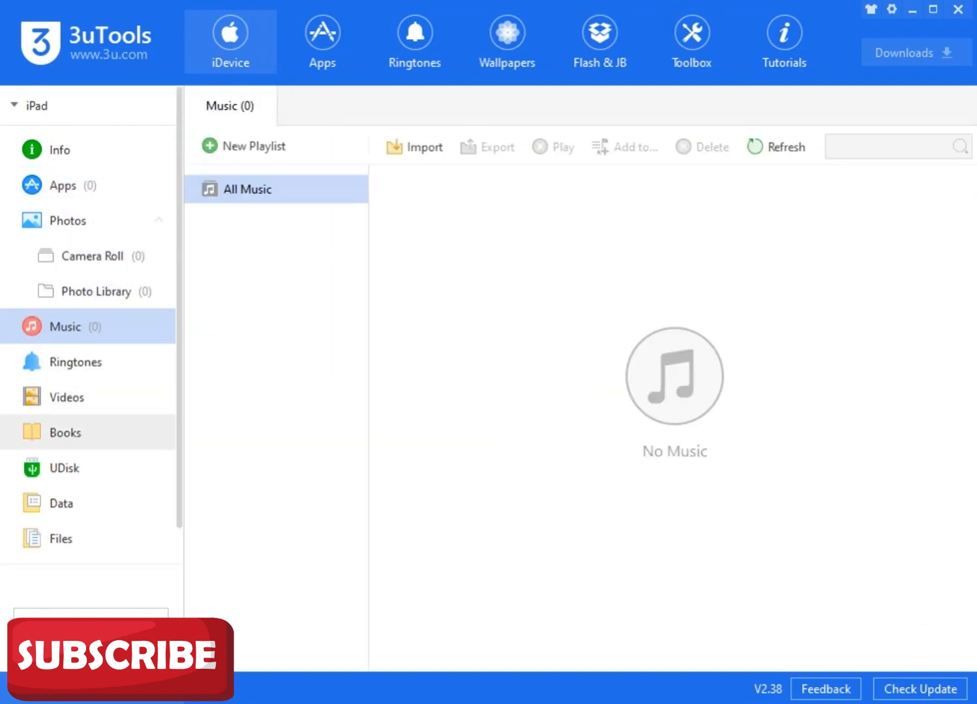
left_click(65, 467)
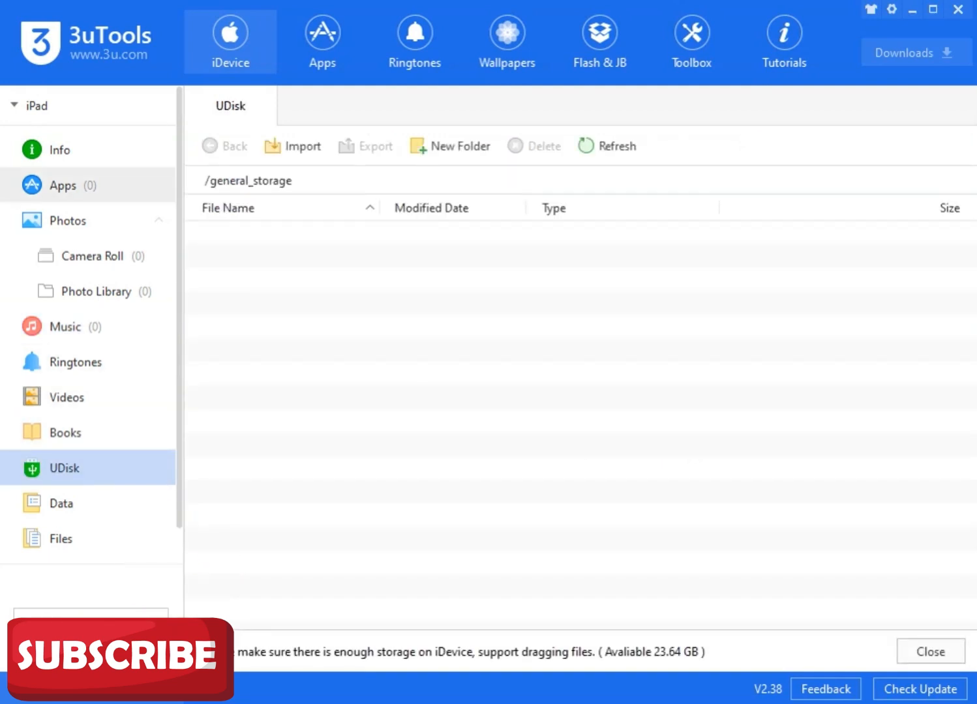
left_click(61, 149)
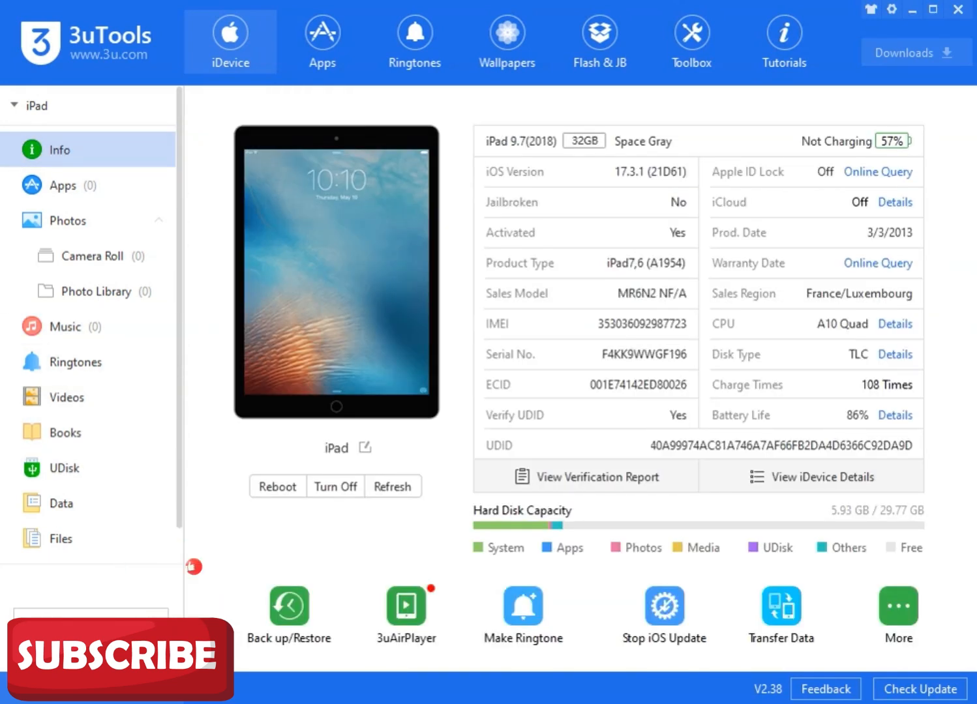